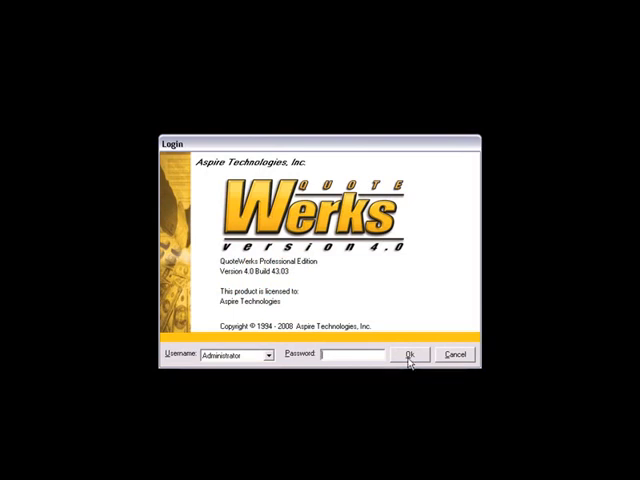
Log in to QuoteWorks as Administrator, landing on a new empty untitled quote
{"action": "left_click", "coordinate": [408, 354]}
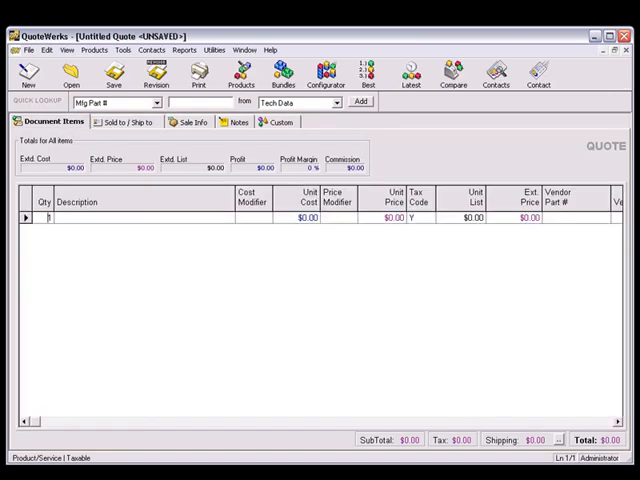
{"action": "type", "text": "1"}
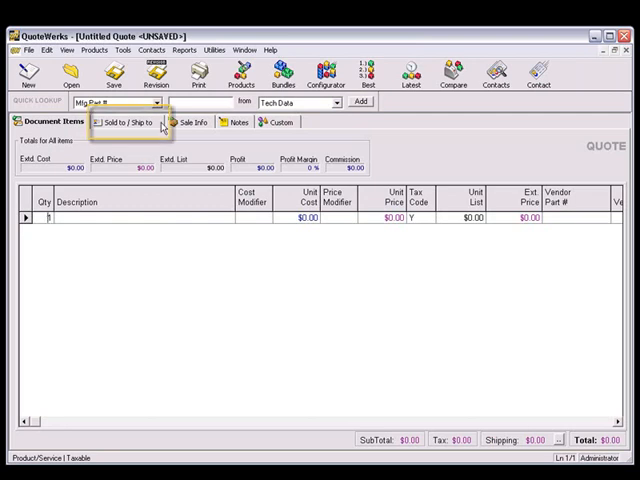
{"action": "left_click", "coordinate": [136, 122]}
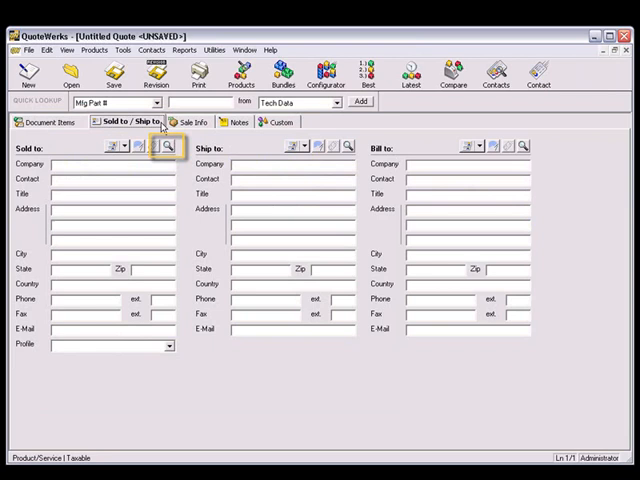
{"action": "mouse_move", "coordinate": [168, 148]}
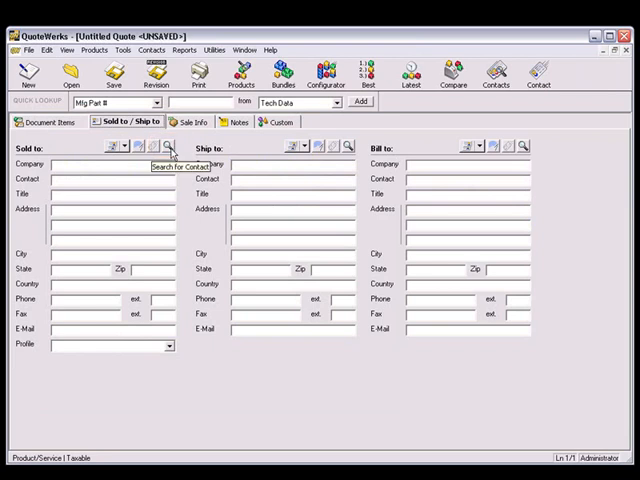
{"action": "left_click", "coordinate": [168, 146]}
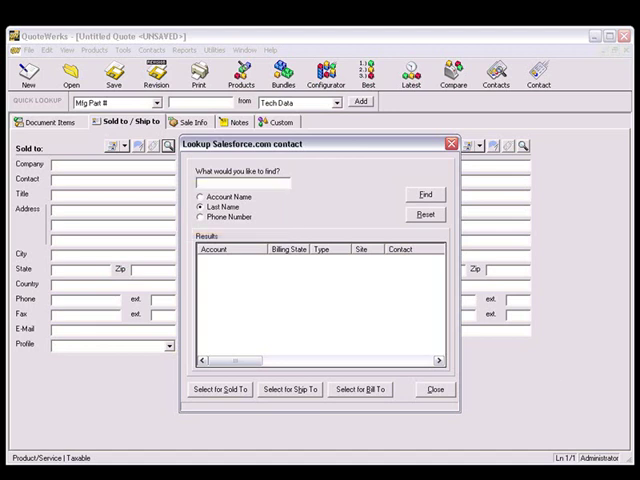
{"action": "type", "text": "Butcher"}
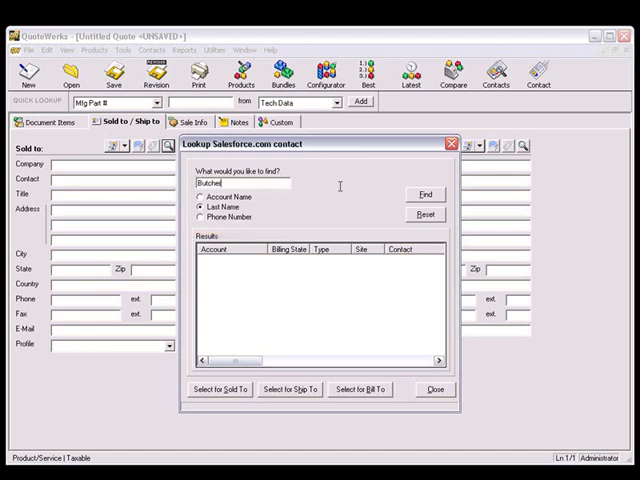
{"action": "left_click", "coordinate": [424, 194]}
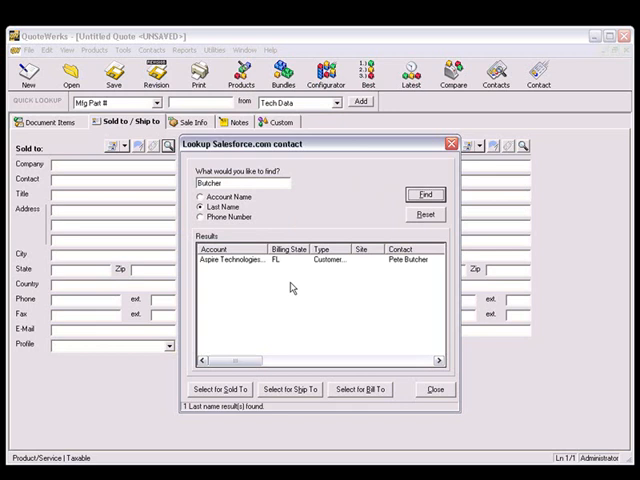
{"action": "left_click", "coordinate": [214, 390]}
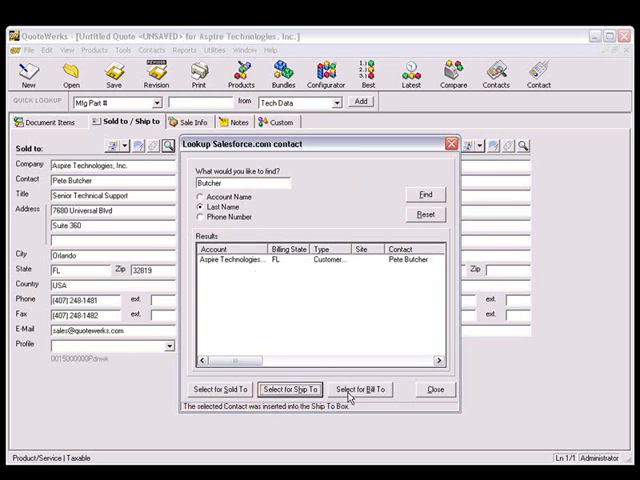
{"action": "left_click", "coordinate": [360, 388]}
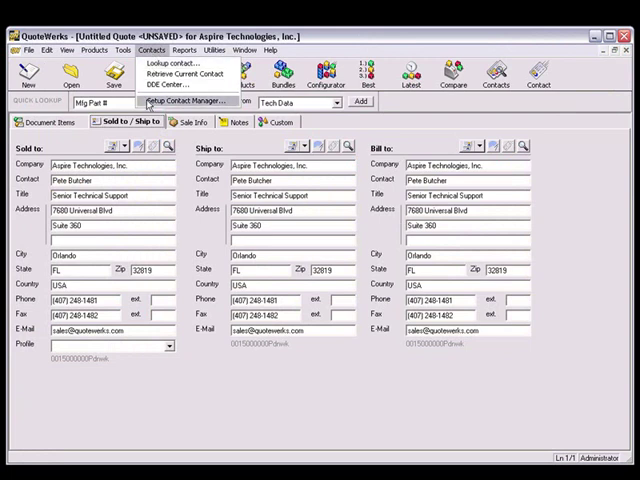
In Contact Manager Setup's DataLink Setup, start a new mapping from account.industry
{"action": "left_click", "coordinate": [176, 102]}
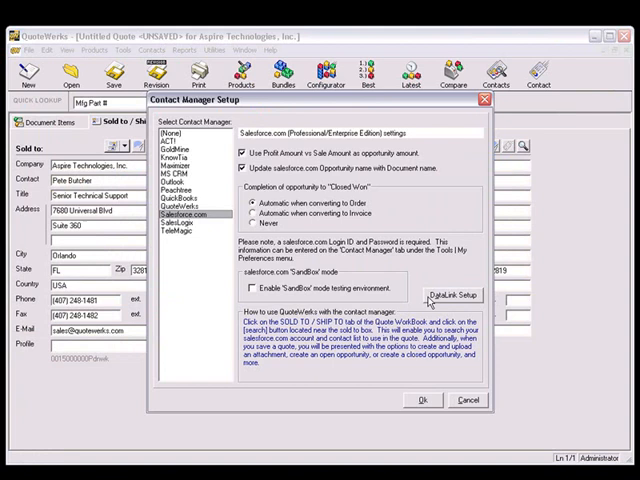
{"action": "left_click", "coordinate": [450, 294]}
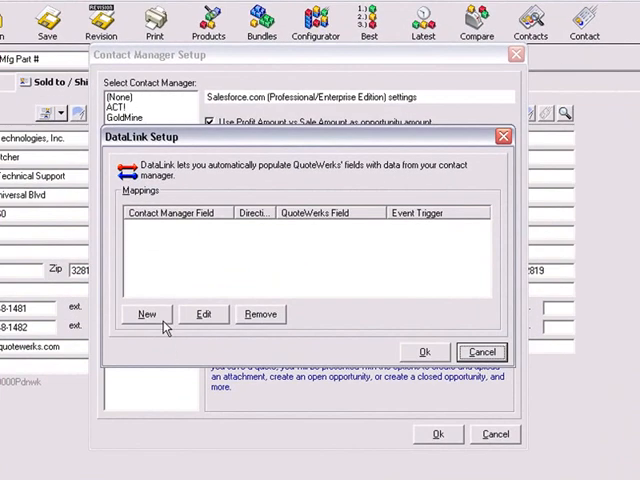
{"action": "left_click", "coordinate": [146, 314]}
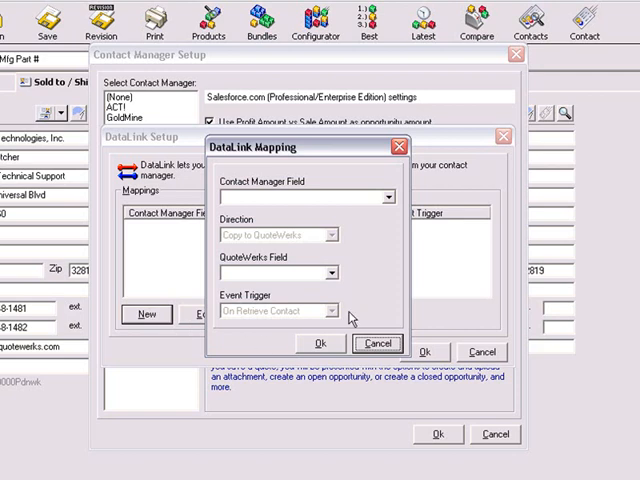
{"action": "left_click", "coordinate": [384, 196]}
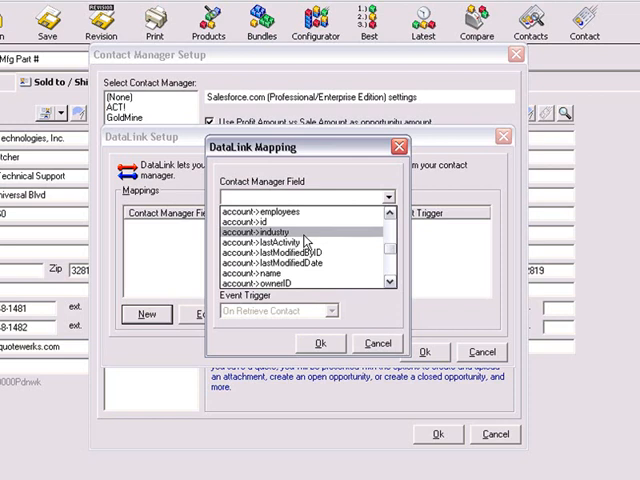
{"action": "left_click", "coordinate": [284, 228]}
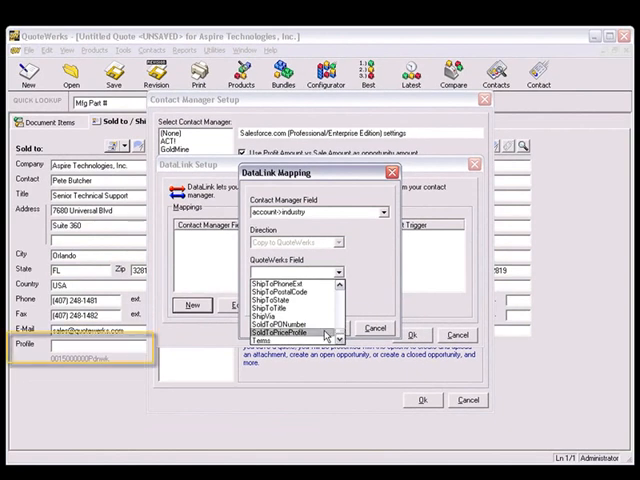
Map it into SoldToPriceProfile, confirm the mapping and close the setup dialogs
{"action": "left_click", "coordinate": [300, 332]}
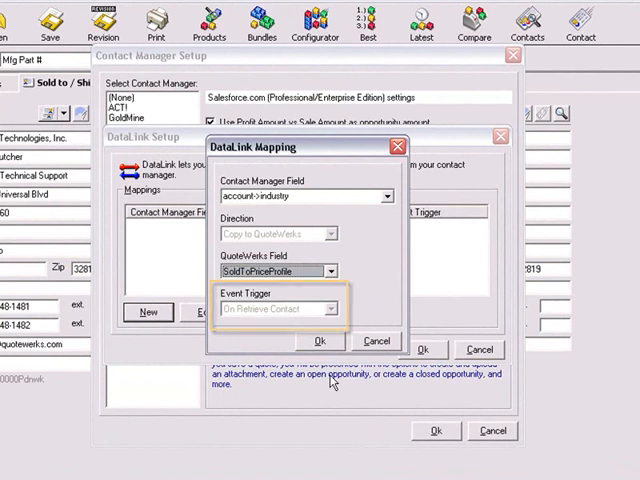
{"action": "left_click", "coordinate": [320, 340]}
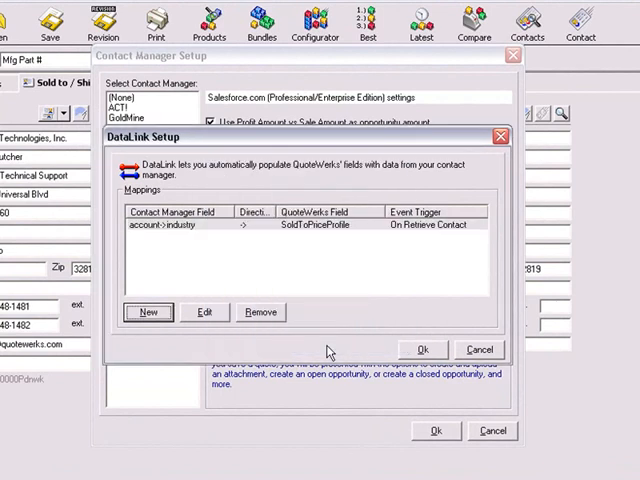
{"action": "left_click", "coordinate": [436, 348]}
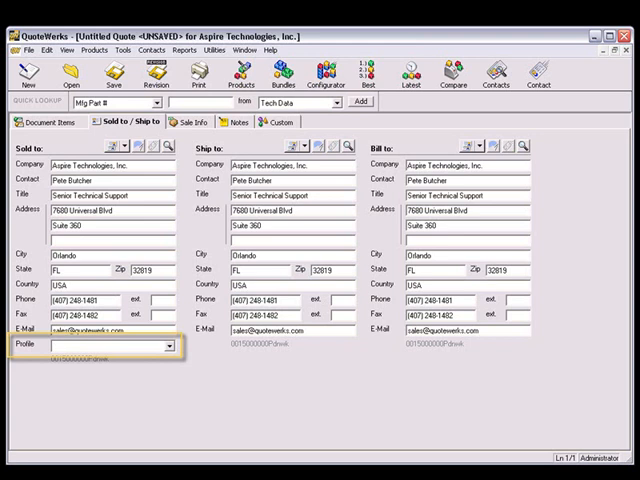
{"action": "mouse_move", "coordinate": [132, 148]}
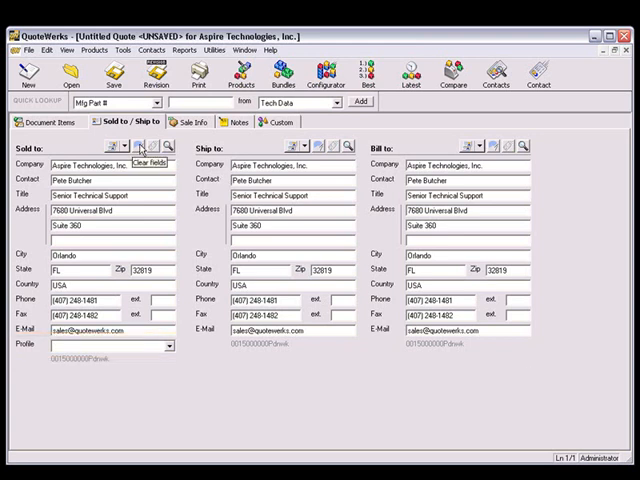
{"action": "left_click", "coordinate": [144, 148]}
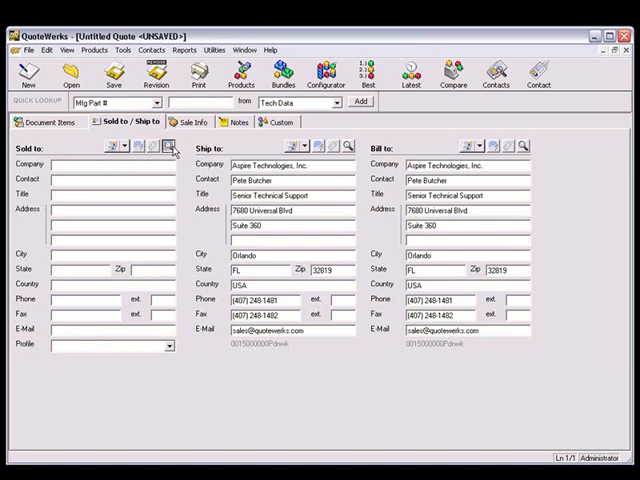
{"action": "left_click", "coordinate": [168, 146]}
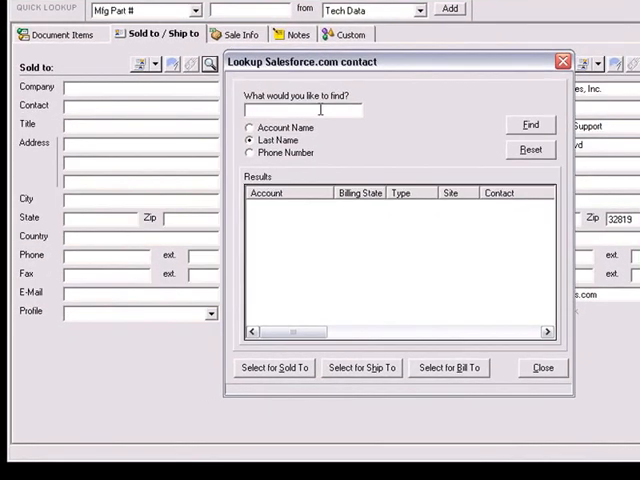
{"action": "type", "text": "butcher"}
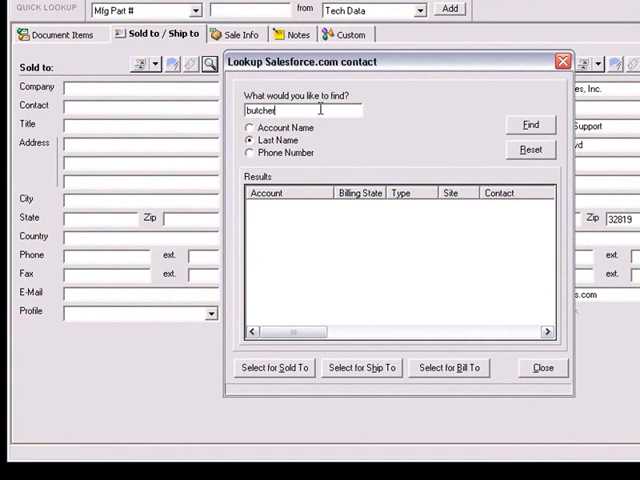
{"action": "left_click", "coordinate": [530, 124]}
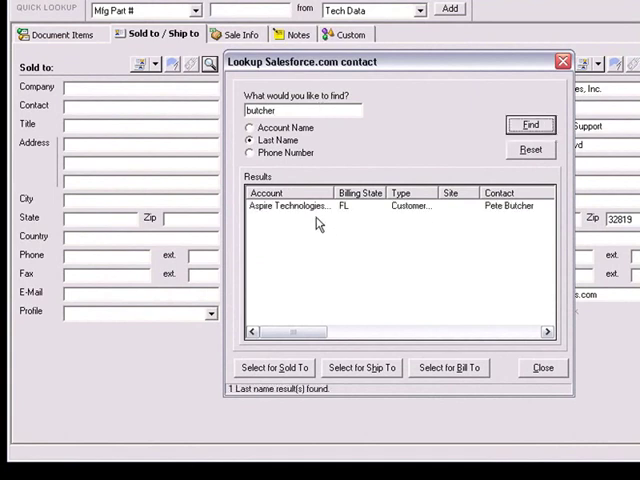
{"action": "left_click", "coordinate": [272, 368]}
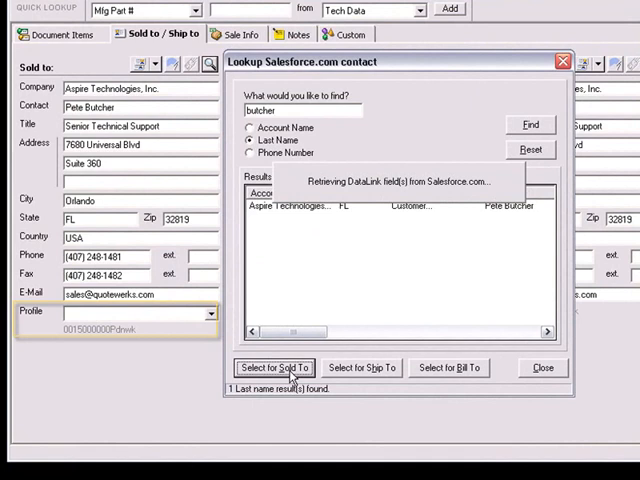
{"action": "left_click", "coordinate": [272, 368]}
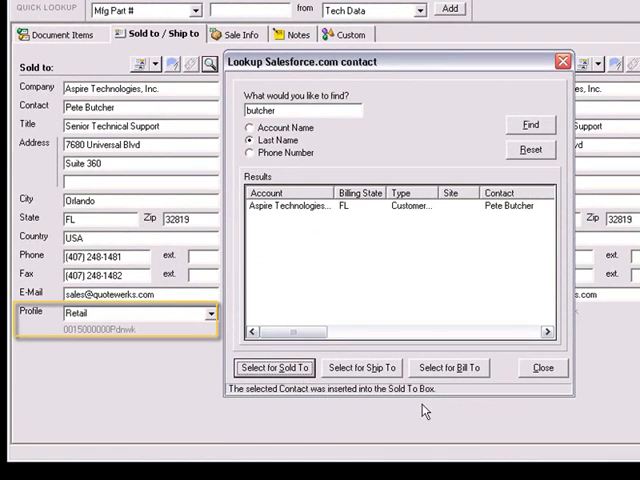
{"action": "left_click", "coordinate": [542, 368]}
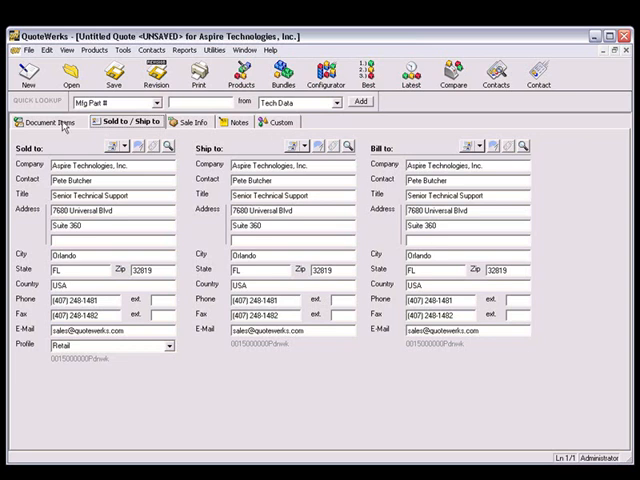
Insert Installation: Industrial - Low, GenWatt Diesel 1000kW and SLA: Bronze from the Salesforce.com product database, totalling $130,000
{"action": "left_click", "coordinate": [52, 122]}
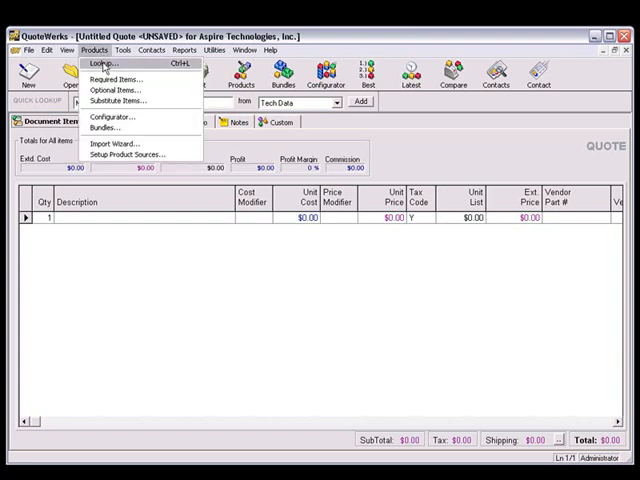
{"action": "mouse_move", "coordinate": [152, 84]}
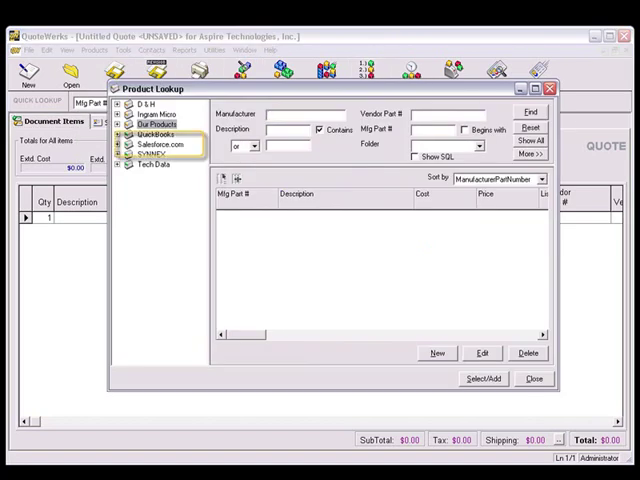
{"action": "left_click", "coordinate": [160, 124]}
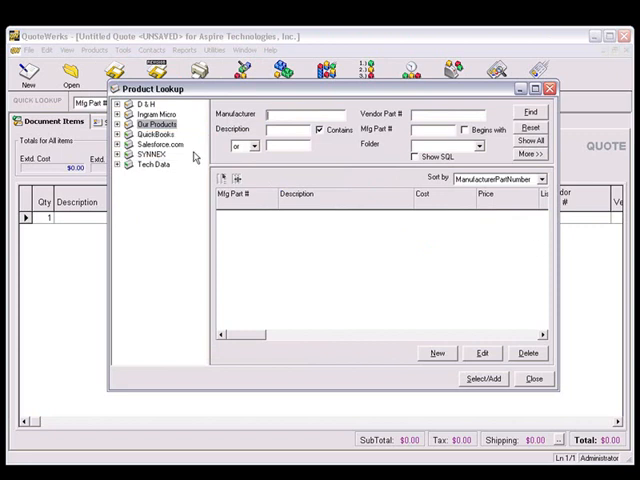
{"action": "left_click", "coordinate": [160, 144]}
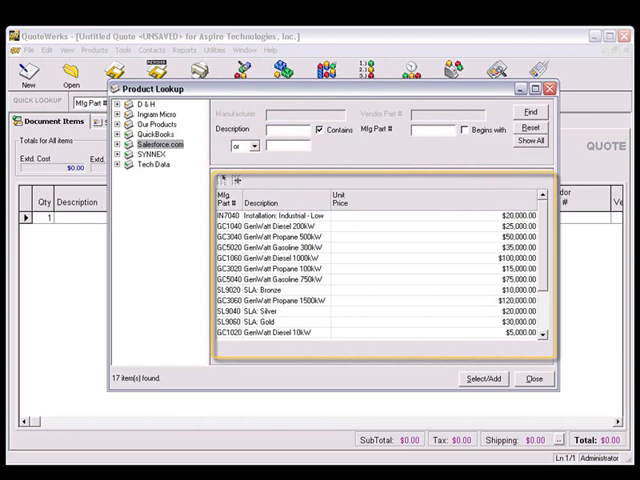
{"action": "left_click", "coordinate": [300, 258]}
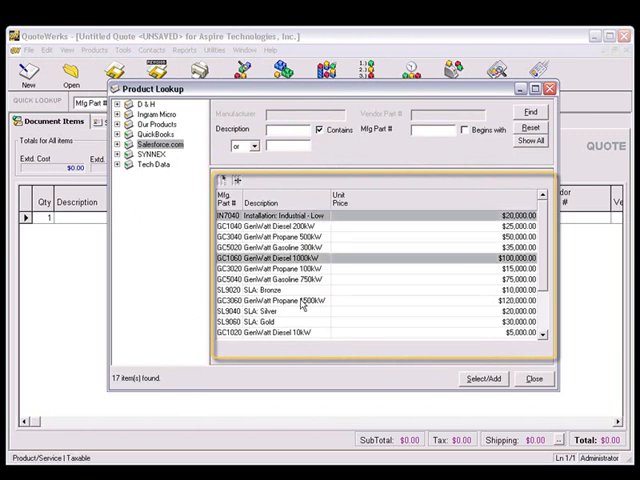
{"action": "double_click", "coordinate": [290, 214]}
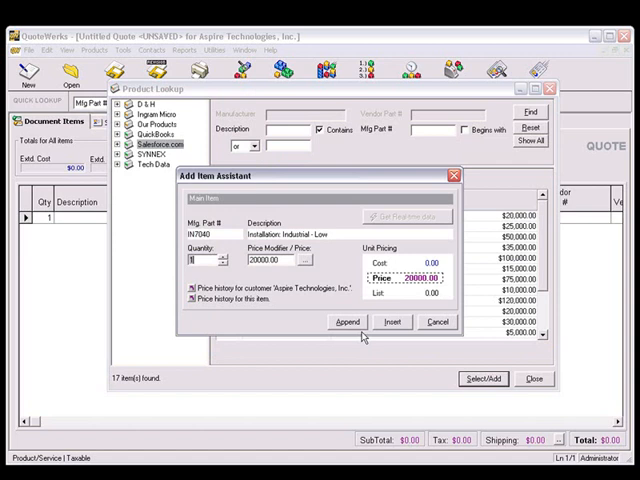
{"action": "left_click", "coordinate": [348, 320]}
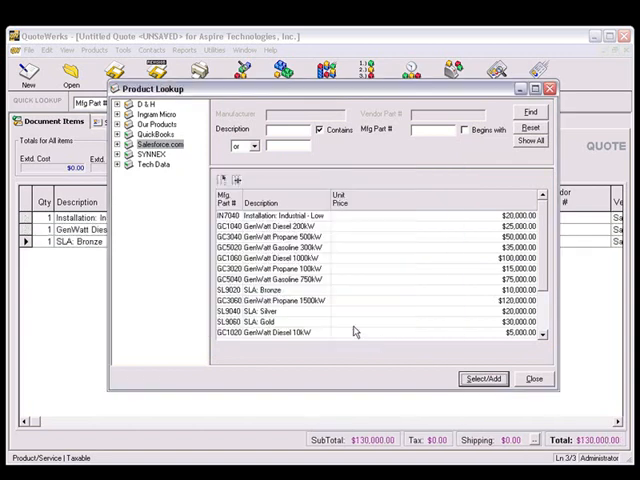
Save the quote as 'Demonstration Quote', keeping attachment and opportunity creation checked
{"action": "left_click", "coordinate": [38, 50]}
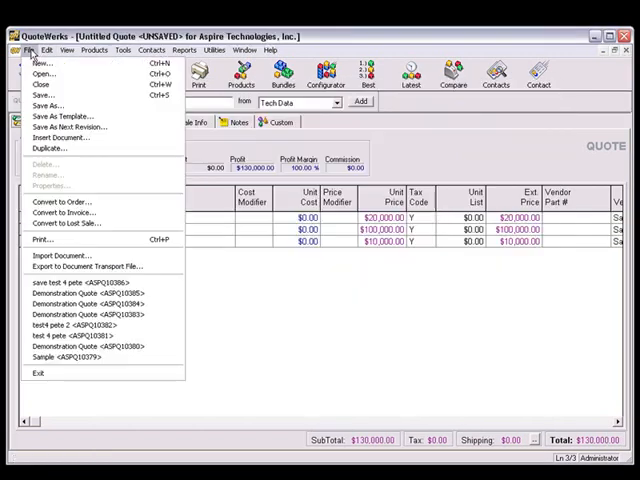
{"action": "left_click", "coordinate": [44, 104]}
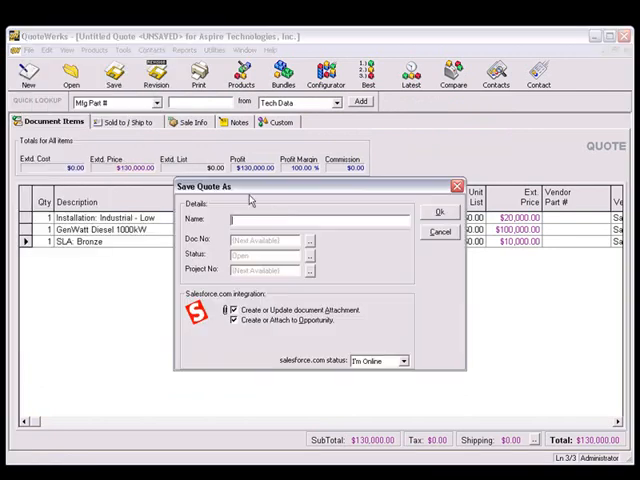
{"action": "type", "text": "Demonstration Quote"}
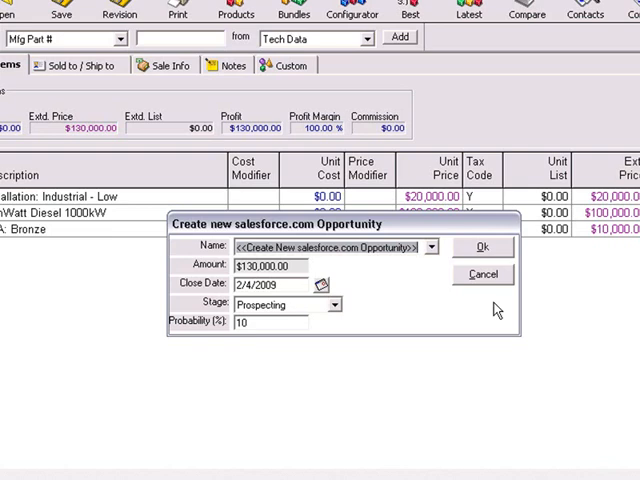
{"action": "mouse_move", "coordinate": [456, 330]}
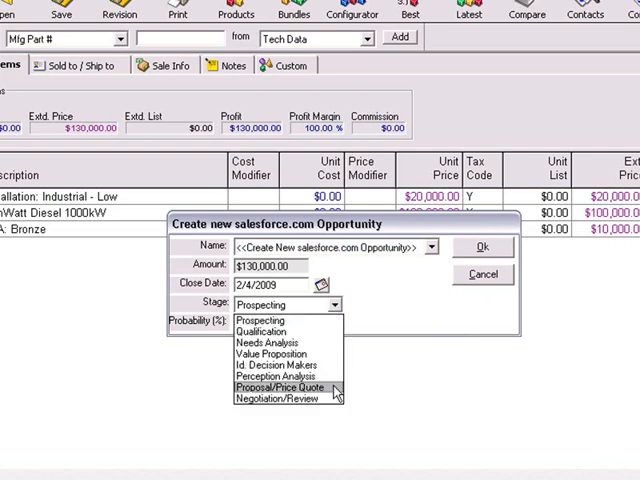
Create the $130,000 opportunity at Proposal/Price Quote stage with 75% probability
{"action": "left_click", "coordinate": [278, 388]}
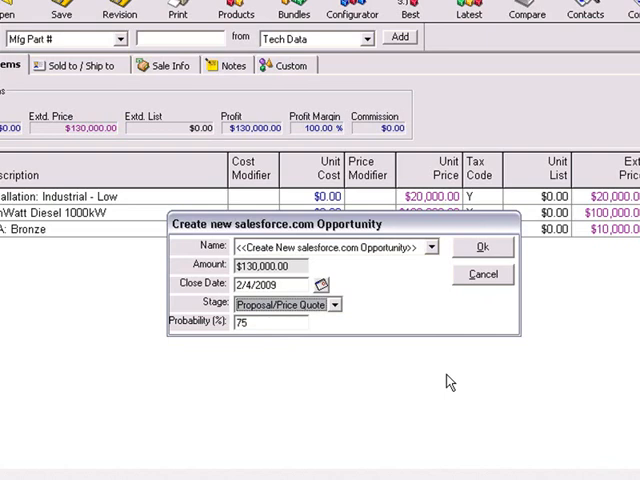
{"action": "left_click", "coordinate": [484, 246]}
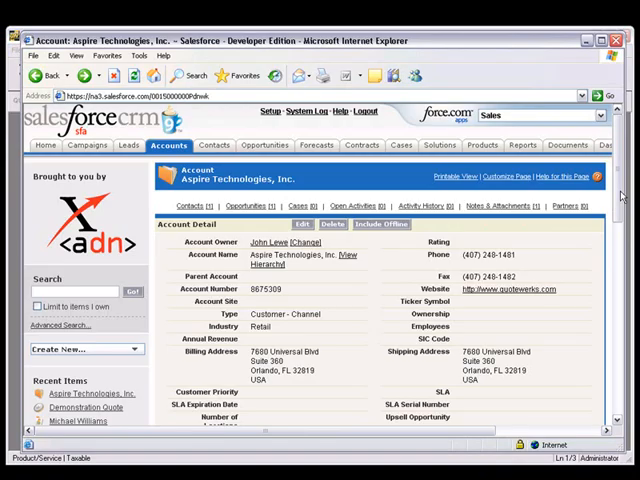
{"action": "scroll", "scroll_direction": "down", "scroll_amount": 3}
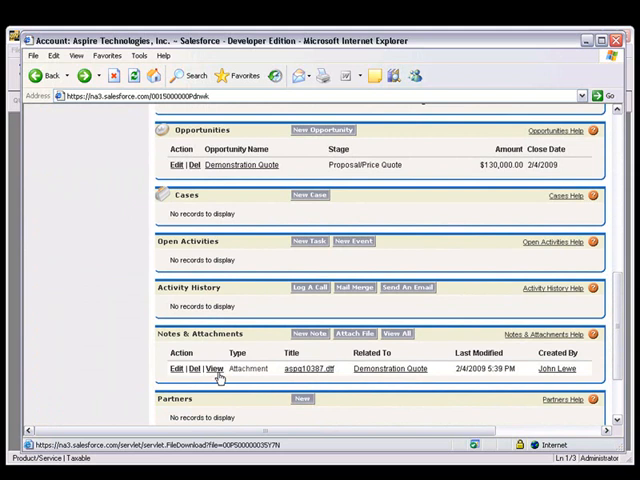
{"action": "left_click", "coordinate": [212, 368]}
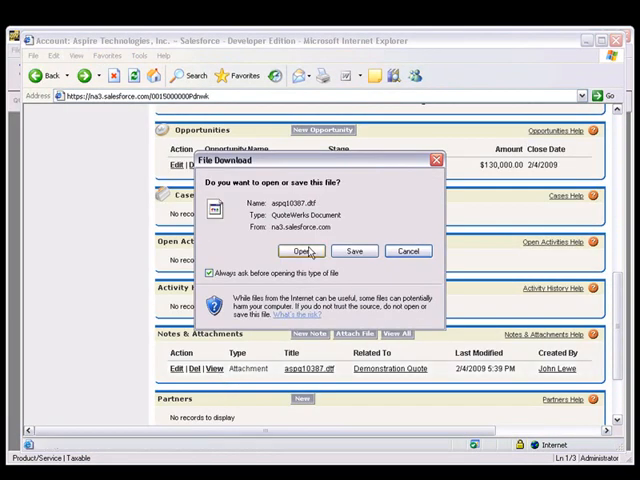
{"action": "left_click", "coordinate": [304, 252]}
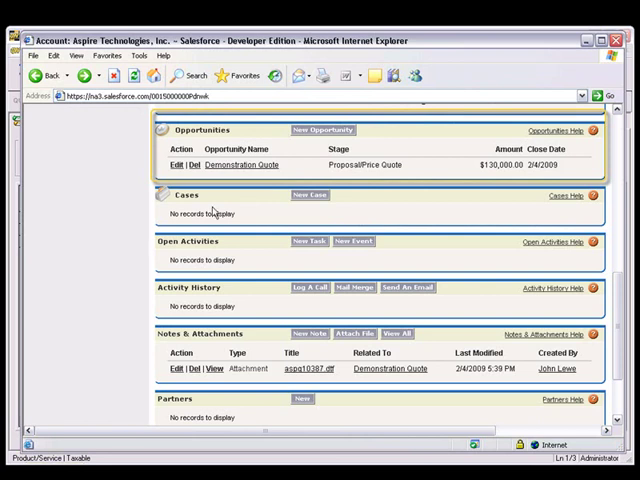
View the Demonstration Quote opportunity in Salesforce.com and review its details
{"action": "left_click", "coordinate": [240, 164]}
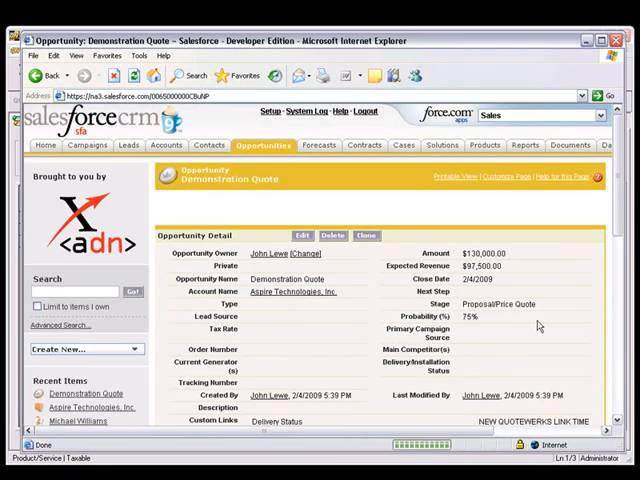
{"action": "scroll", "scroll_direction": "down", "scroll_amount": 3}
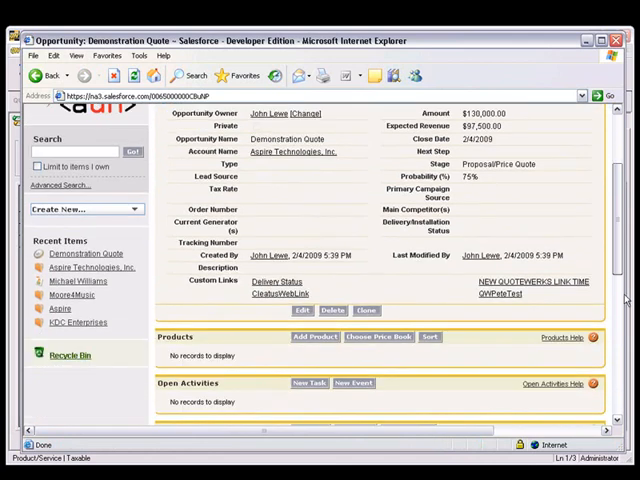
{"action": "scroll", "scroll_direction": "down", "scroll_amount": 3}
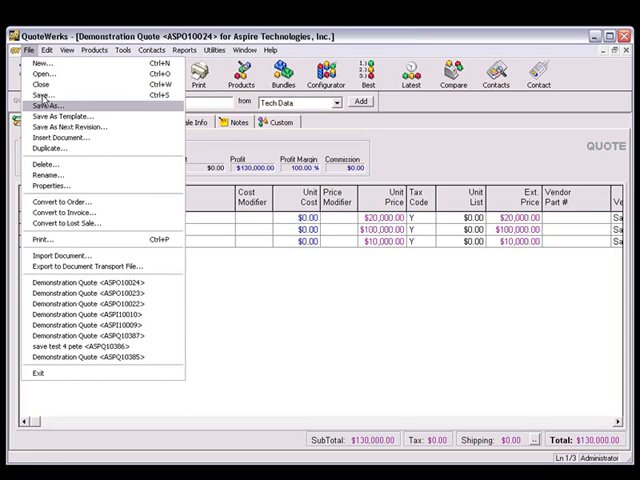
Resave the quote, updating the linked Salesforce.com opportunity and re-uploading the attachment
{"action": "left_click", "coordinate": [40, 104]}
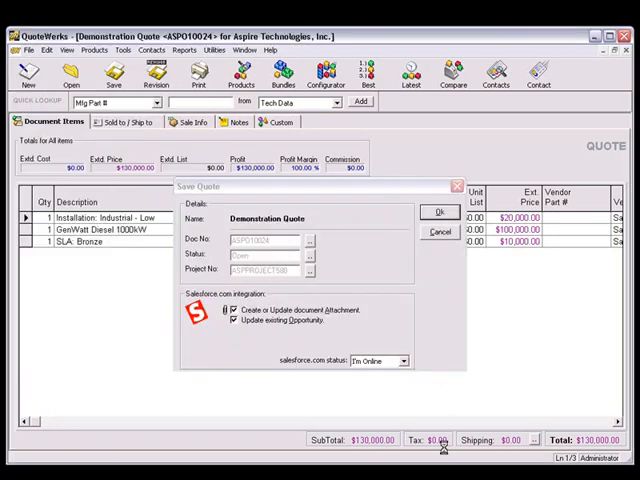
{"action": "left_click", "coordinate": [438, 212]}
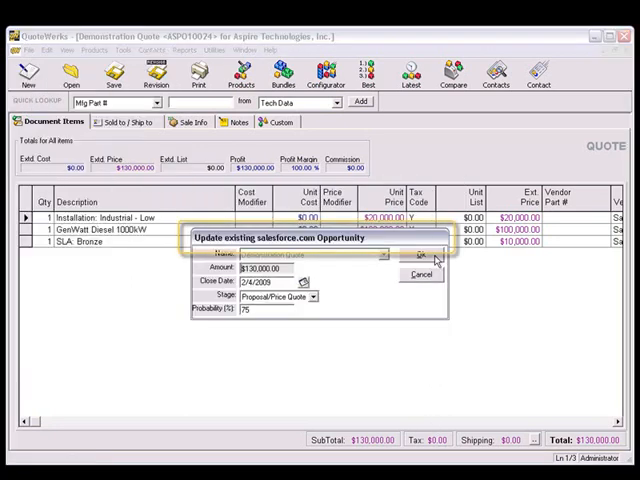
{"action": "left_click", "coordinate": [420, 256]}
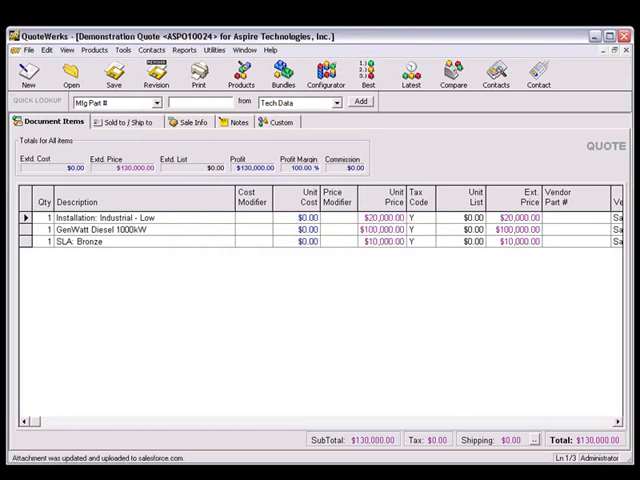
{"action": "left_click", "coordinate": [30, 48]}
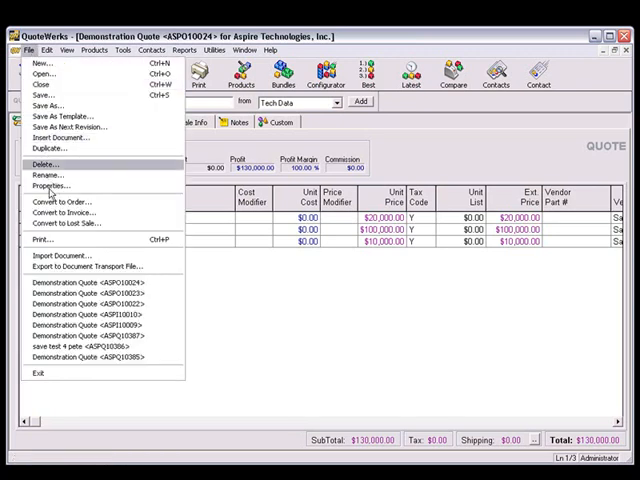
Convert the quote to an order and close the Salesforce.com opportunity as Closed Won
{"action": "left_click", "coordinate": [56, 202]}
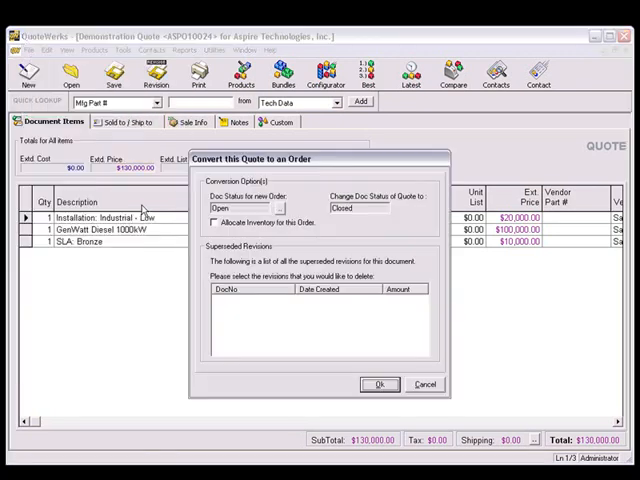
{"action": "left_click", "coordinate": [376, 384]}
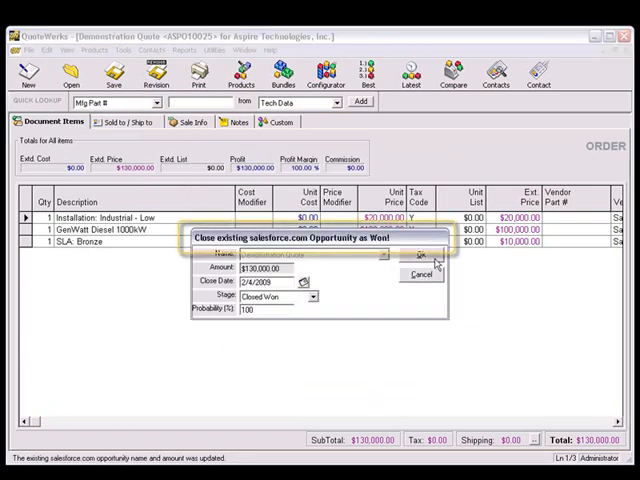
{"action": "left_click", "coordinate": [416, 256]}
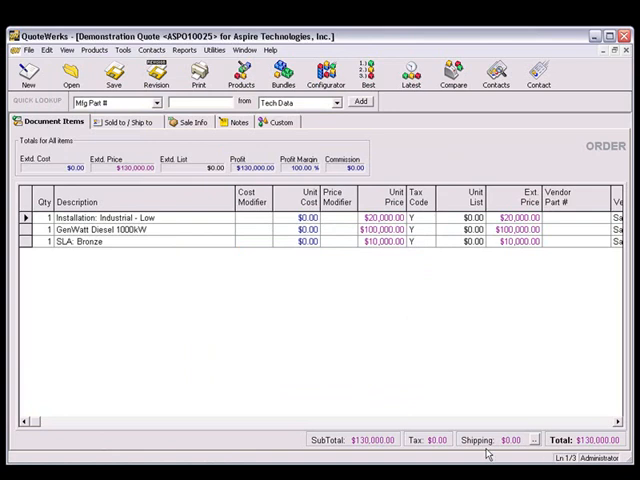
{"action": "mouse_move", "coordinate": [488, 448]}
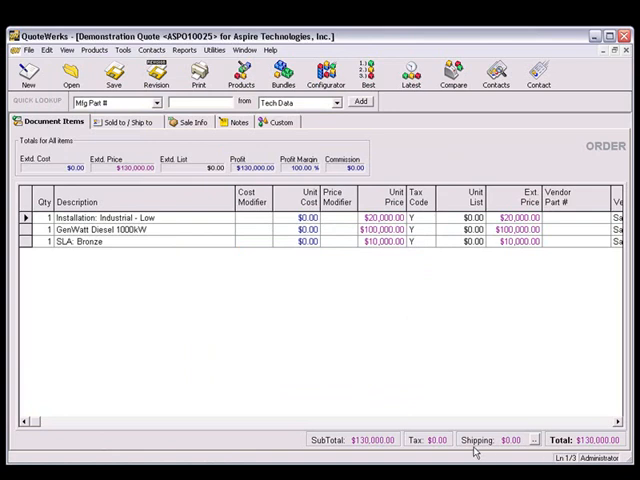
Bring up the Print Document dialog for the order via File > Print
{"action": "left_click", "coordinate": [30, 50]}
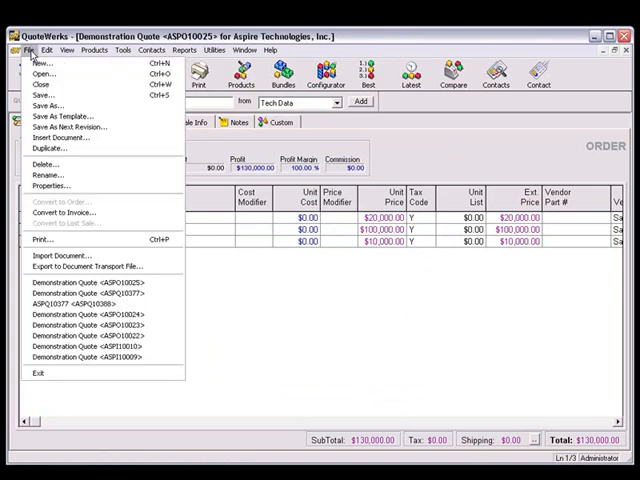
{"action": "mouse_move", "coordinate": [44, 240]}
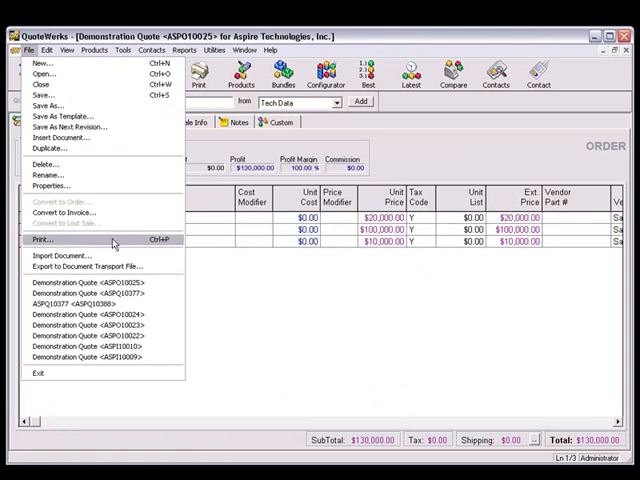
{"action": "left_click", "coordinate": [44, 240]}
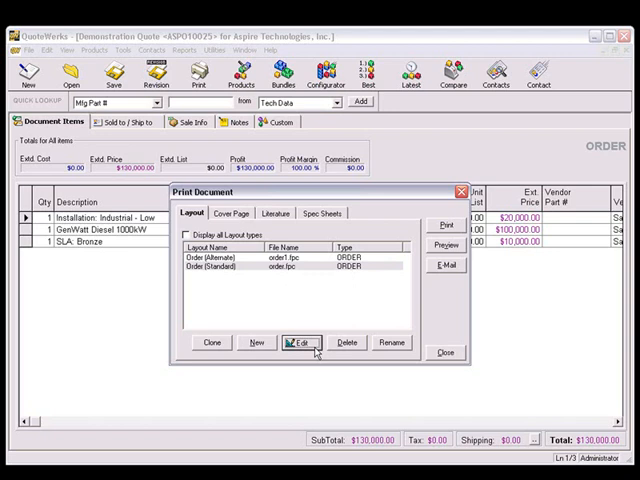
Edit the Order (Standard) layout and start inserting a data field
{"action": "left_click", "coordinate": [300, 344]}
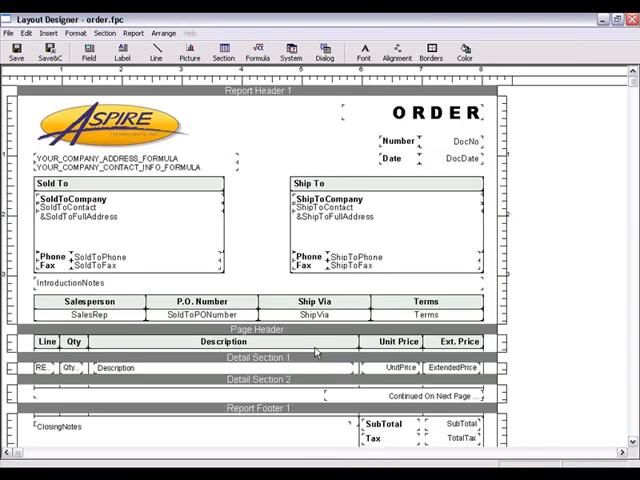
{"action": "left_click", "coordinate": [58, 32]}
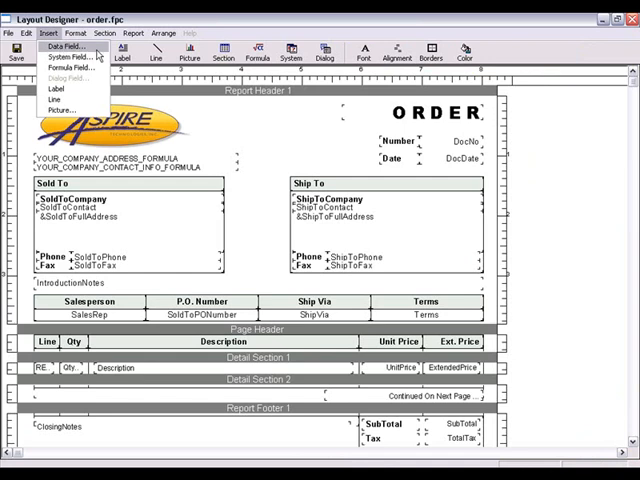
{"action": "left_click", "coordinate": [64, 48]}
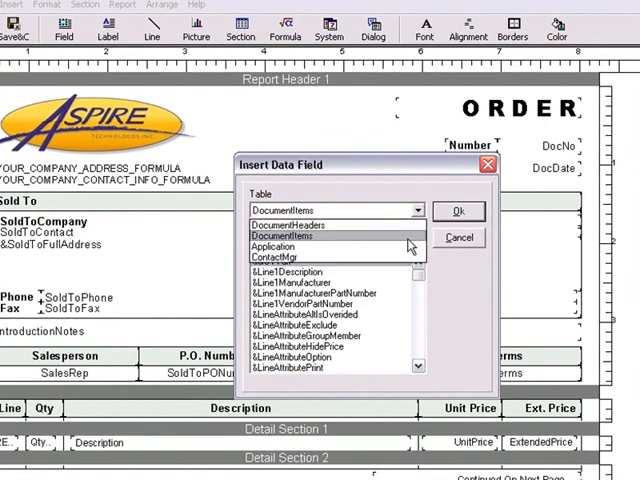
Add the ContactMgr account>Industry data field to the layout's report header
{"action": "left_click", "coordinate": [284, 258]}
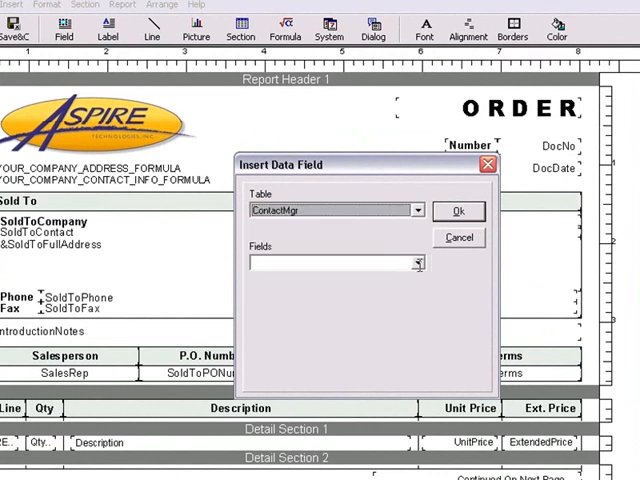
{"action": "left_click", "coordinate": [416, 262]}
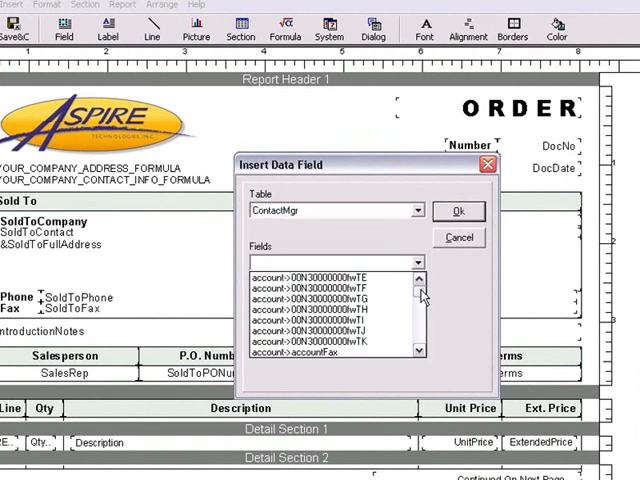
{"action": "scroll", "scroll_direction": "down", "scroll_amount": 3}
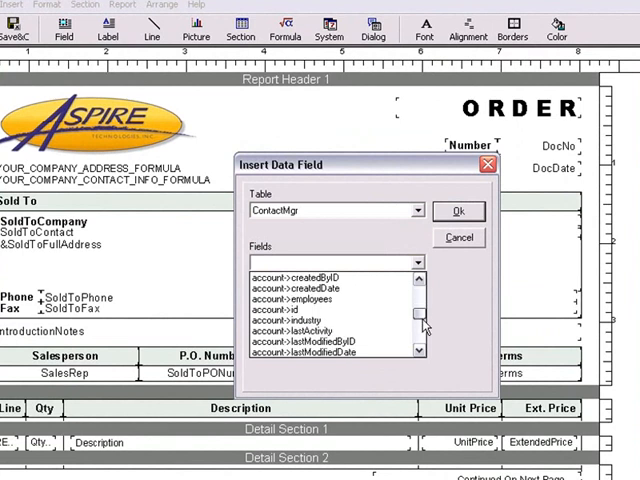
{"action": "scroll", "scroll_direction": "down", "scroll_amount": 3}
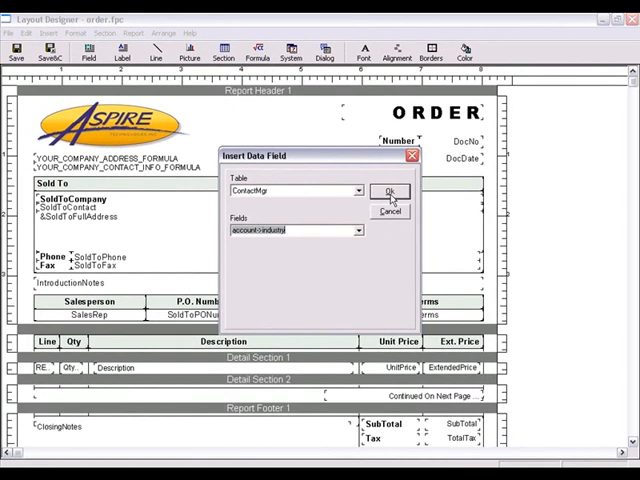
{"action": "left_click", "coordinate": [390, 192]}
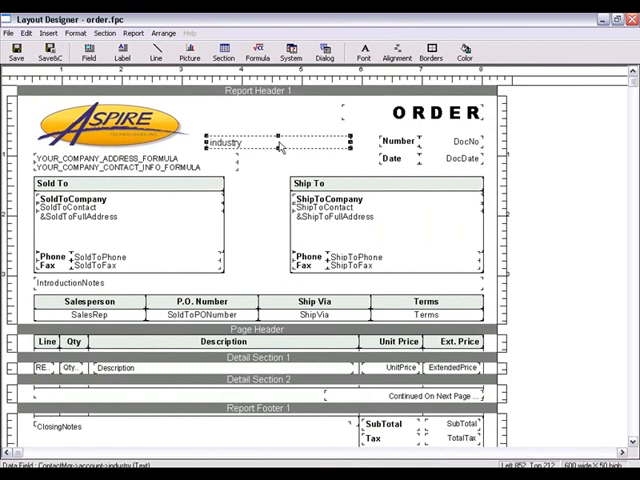
{"action": "mouse_move", "coordinate": [112, 208]}
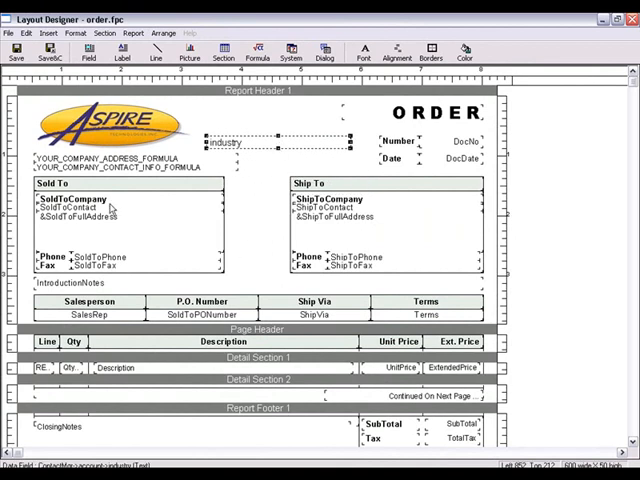
{"action": "mouse_move", "coordinate": [50, 52]}
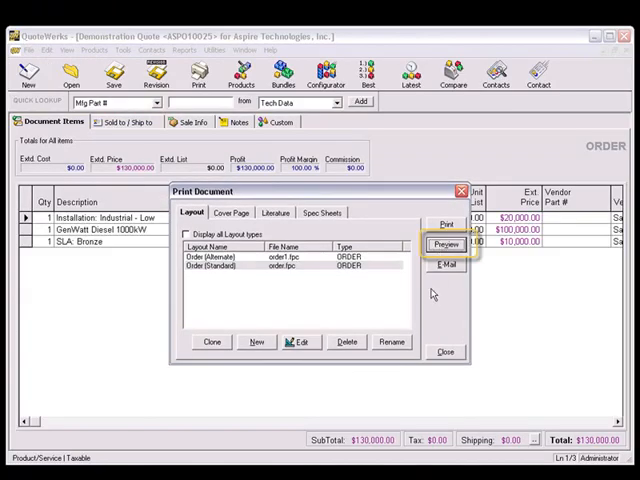
Preview the order with the edited layout, then close the Print Document dialog
{"action": "left_click", "coordinate": [444, 244]}
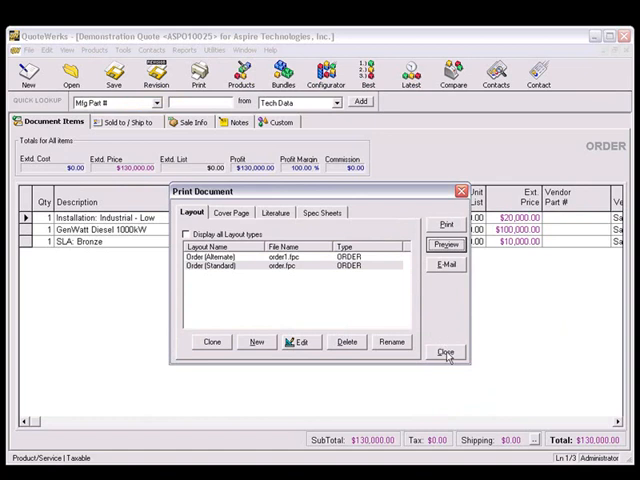
{"action": "left_click", "coordinate": [446, 352]}
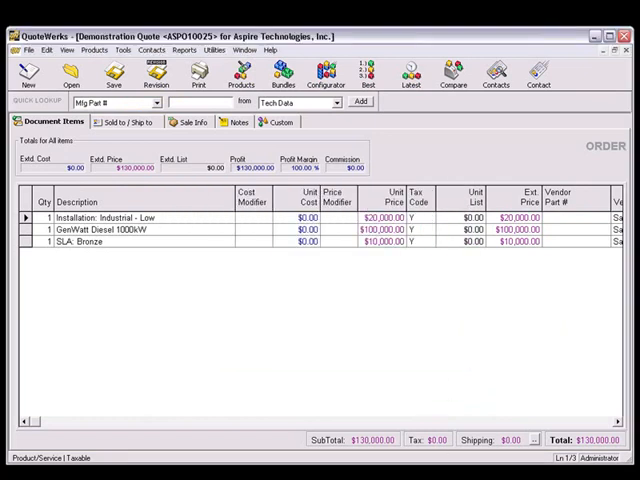